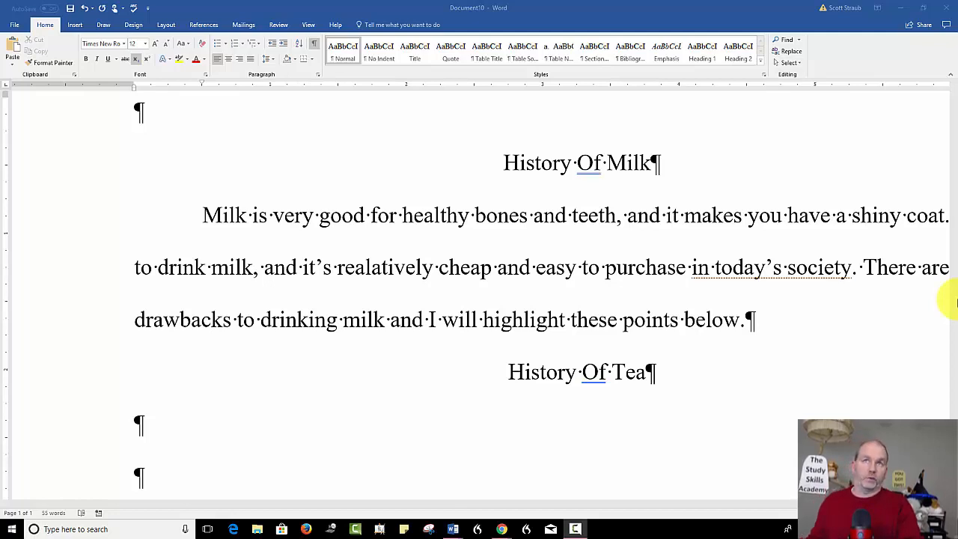
mouse_move(141, 111)
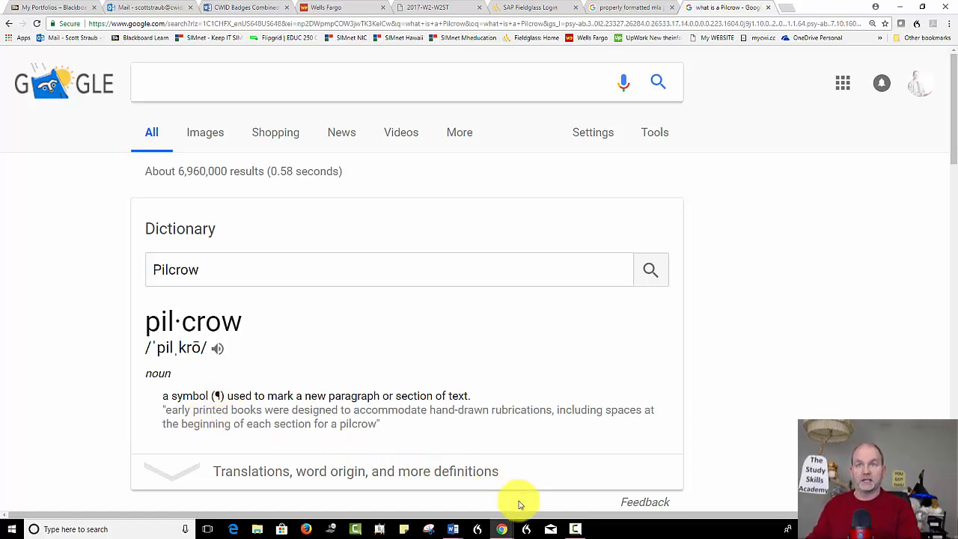
- Return to the Word document and select a word on the filler line
left_click(453, 529)
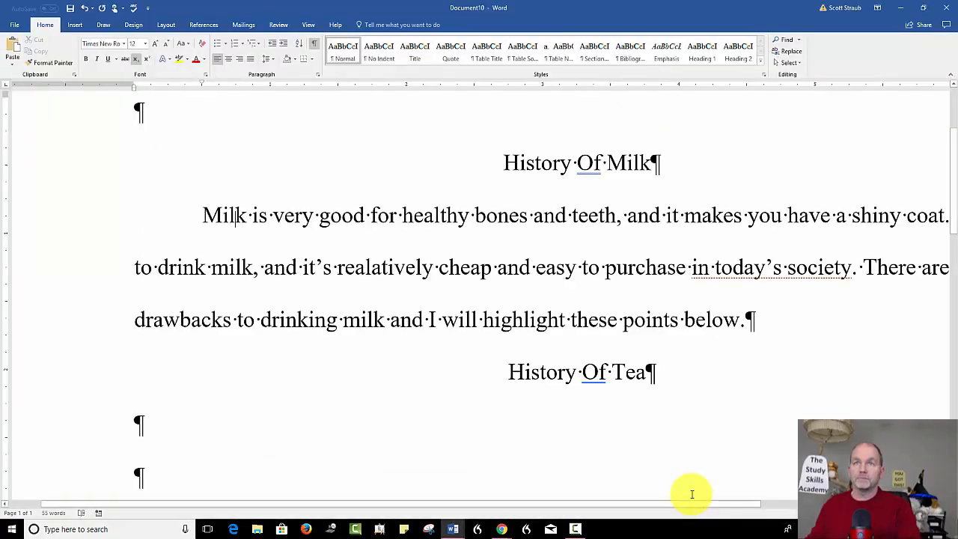
double_click(460, 319)
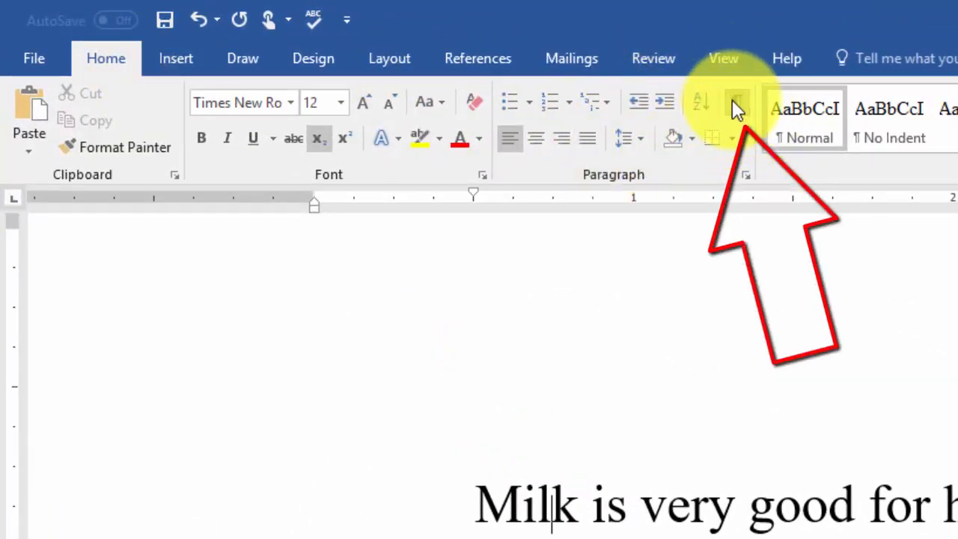
left_click(735, 102)
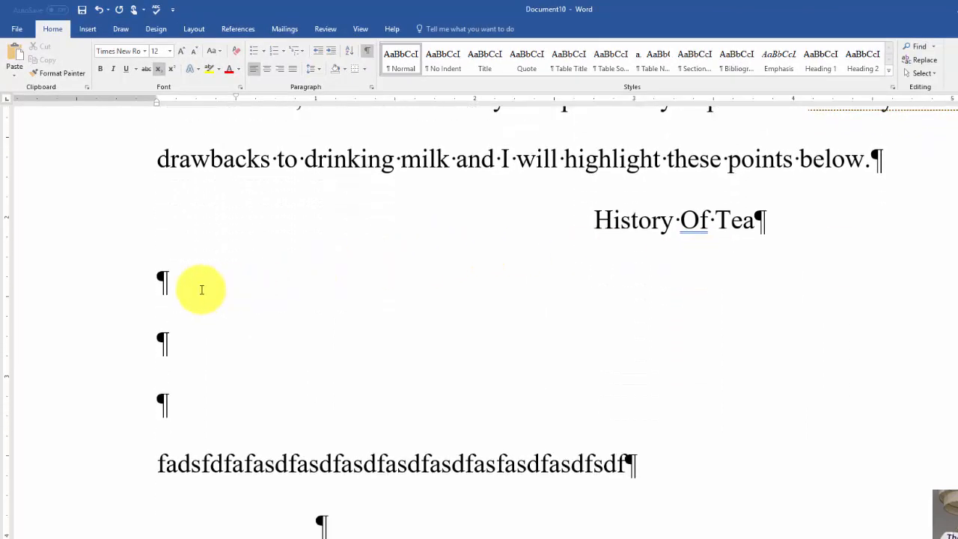
- Hide formatting marks, scroll past the blank paragraphs, then show the marks again
left_click(367, 54)
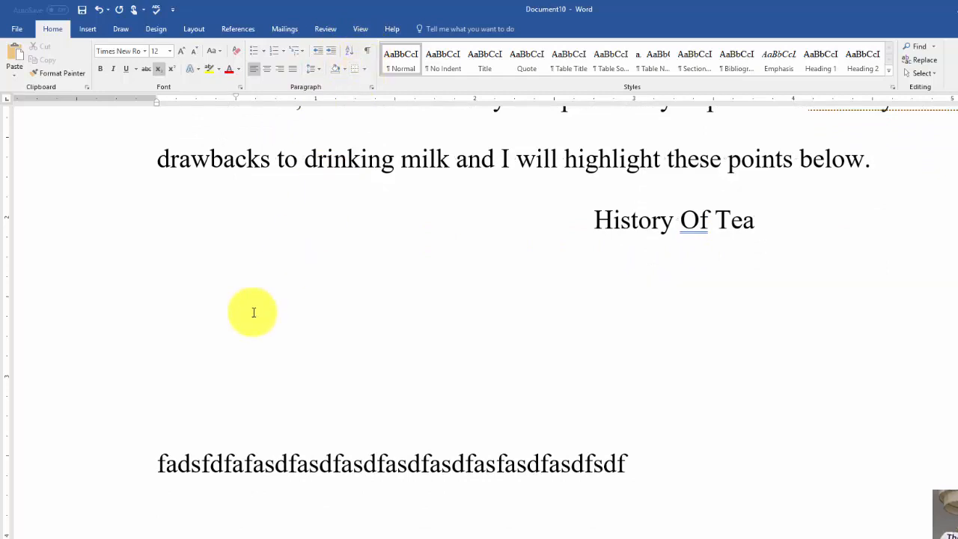
mouse_move(264, 310)
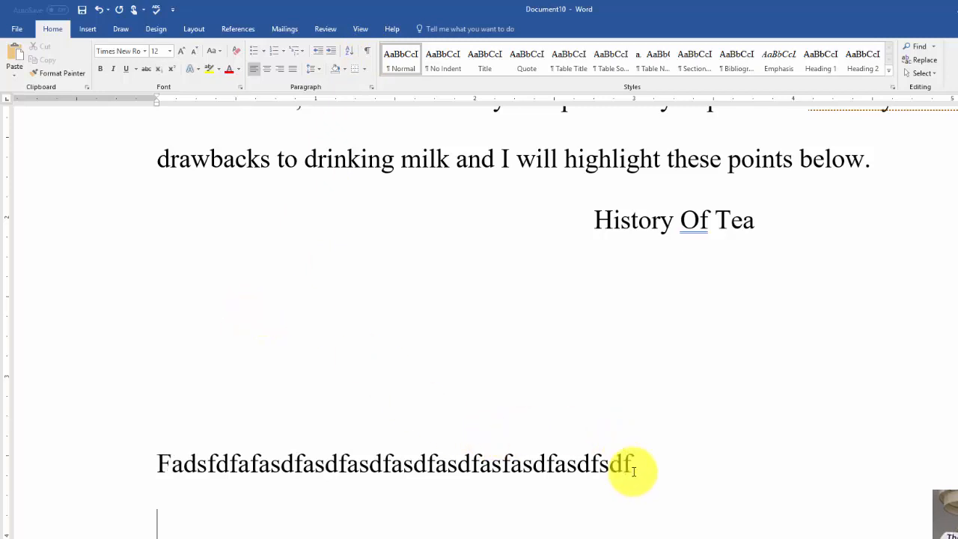
scroll("down", 3)
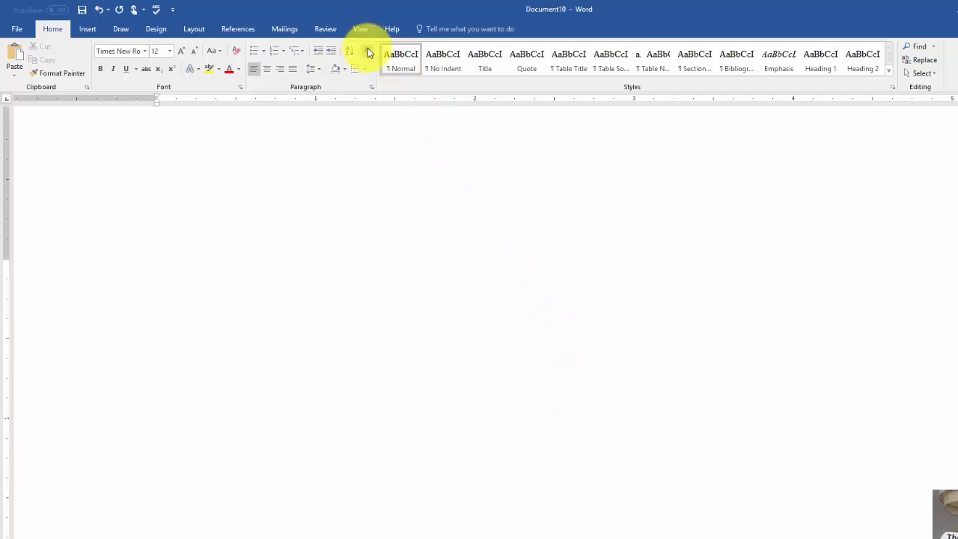
mouse_move(367, 54)
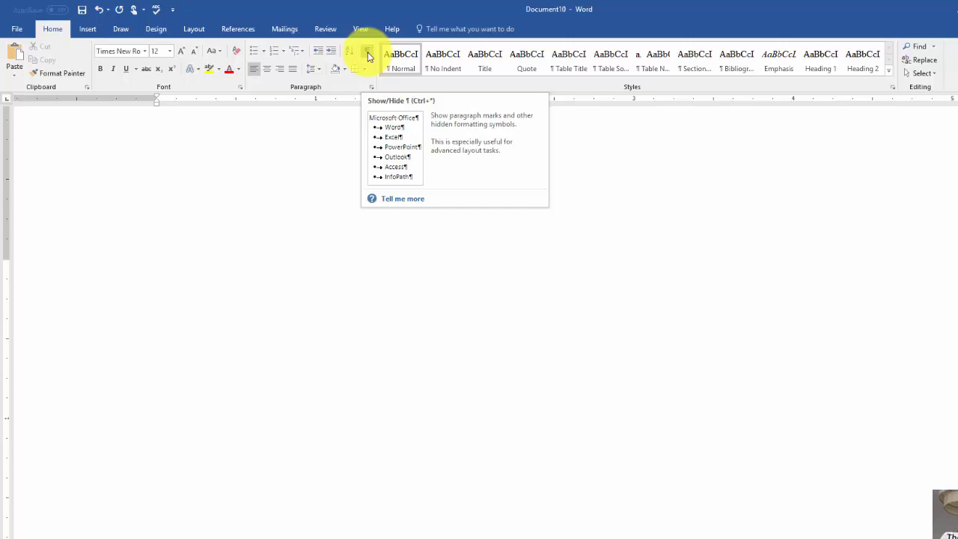
left_click(367, 54)
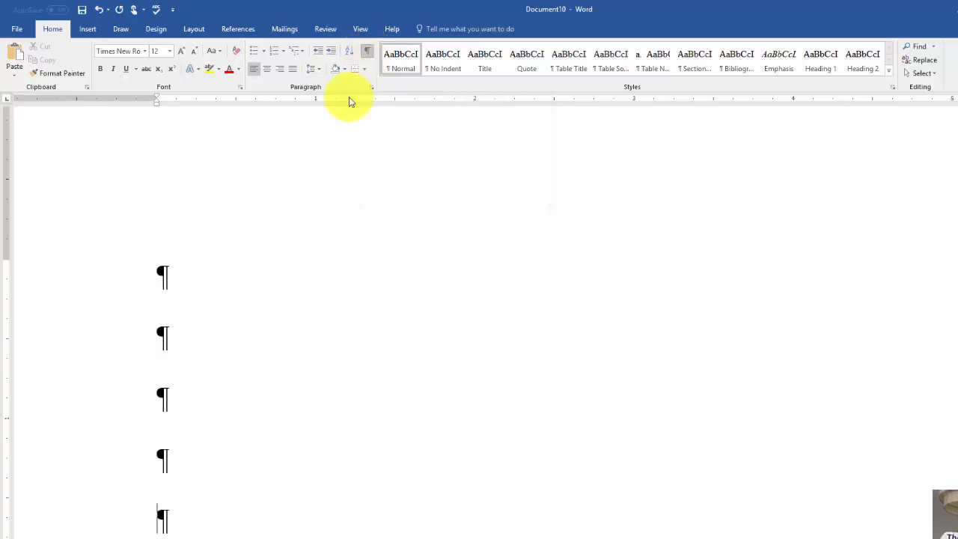
- Scroll through the empty paragraphs and type 'Fadsfdfafasdfasdfasdfasdfasdfasfasdfasdfsdf'
scroll("down", 3)
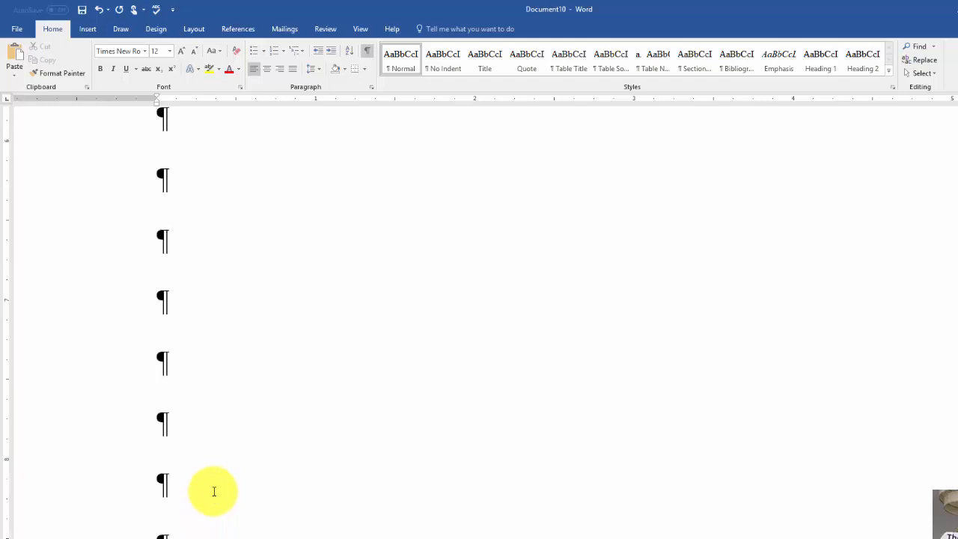
type("Fadsfdfafasdfasdfasdfasdfasdfasfasdfasdfsdf")
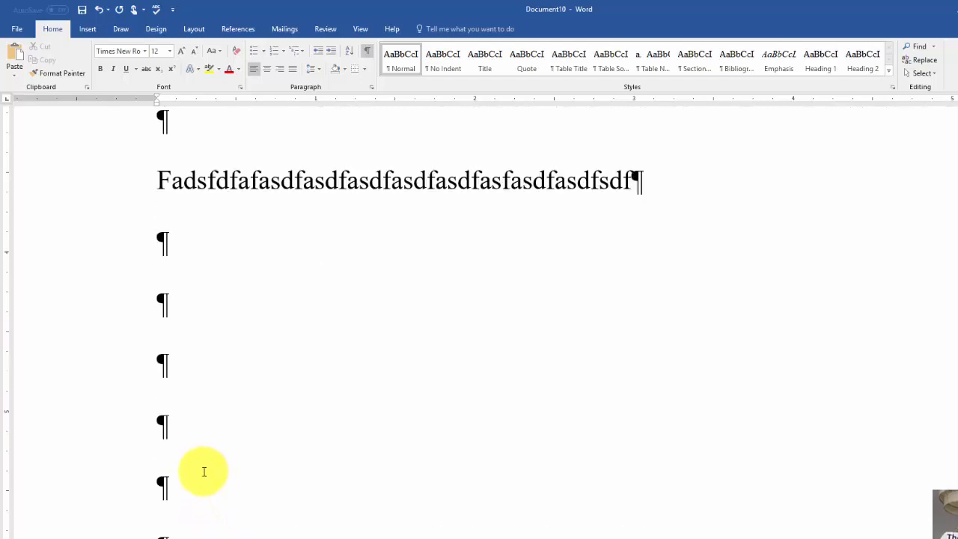